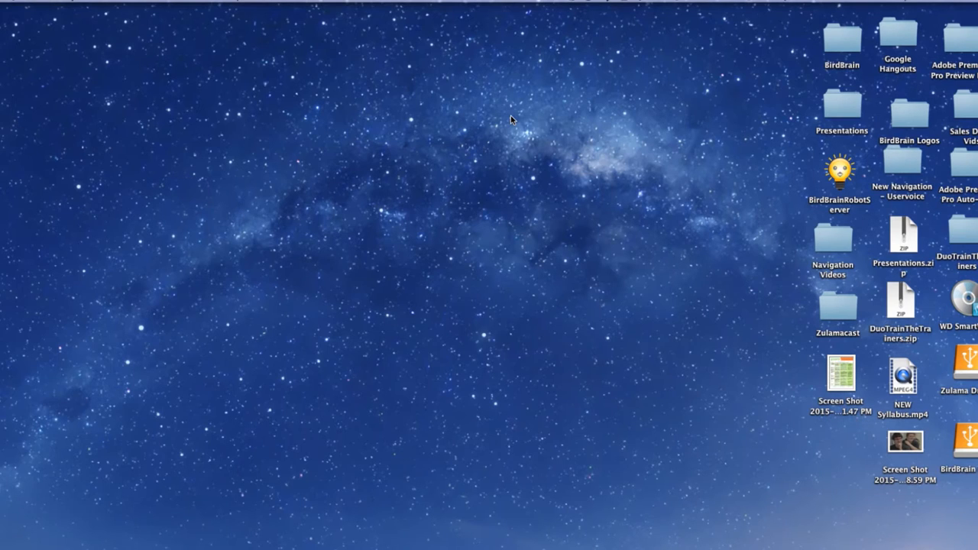
- Launch BirdBrain Robot Server with Hummingbird Duo connected and open HummingbirdStart in Snap! in Chrome
left_click(838, 168)
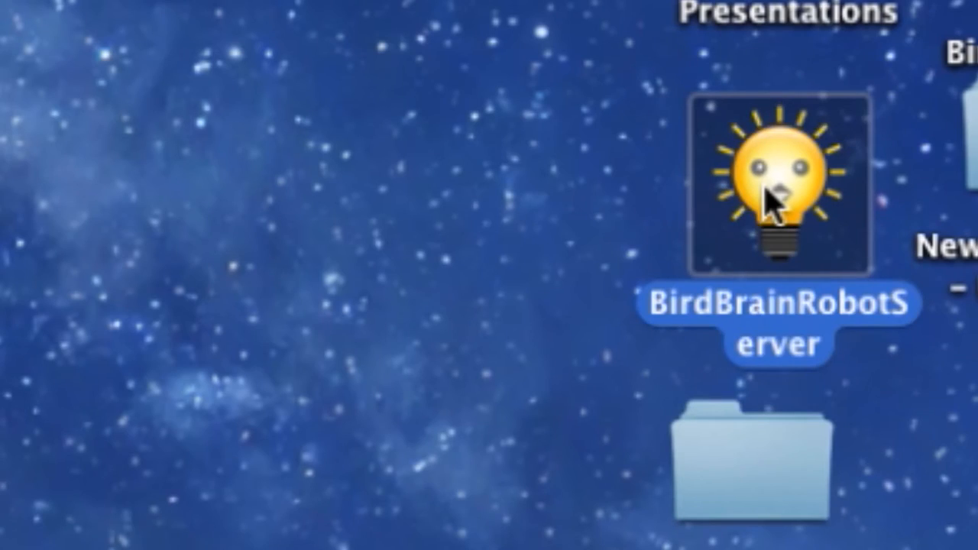
double_click(772, 179)
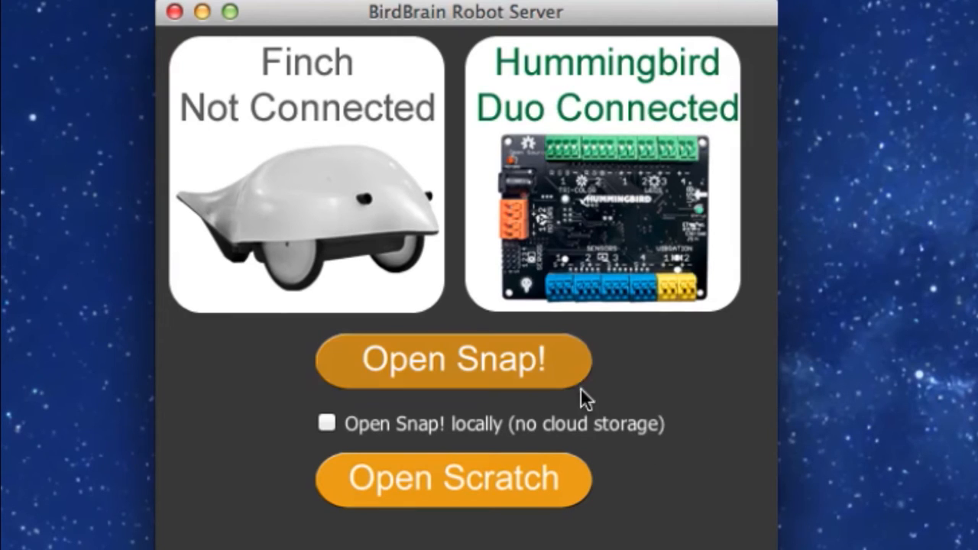
mouse_move(569, 375)
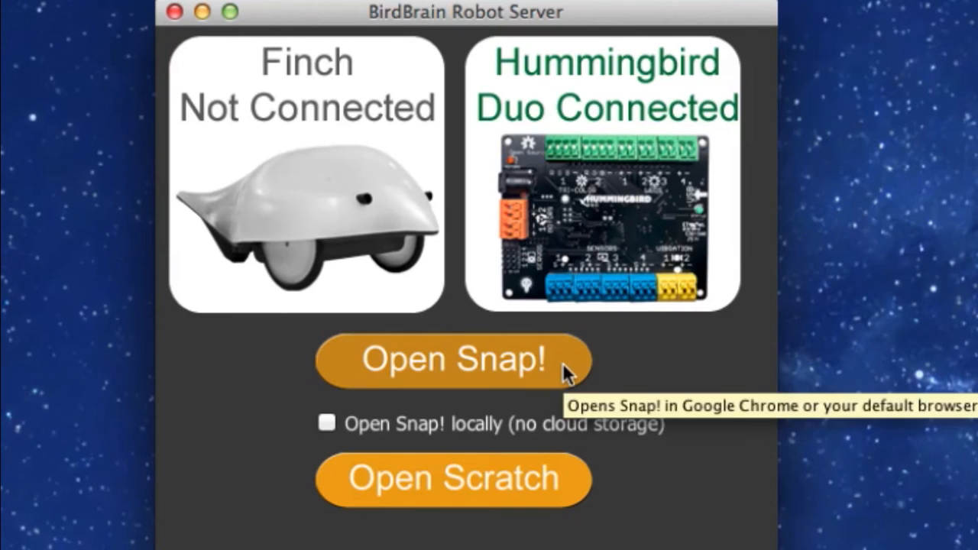
left_click(452, 361)
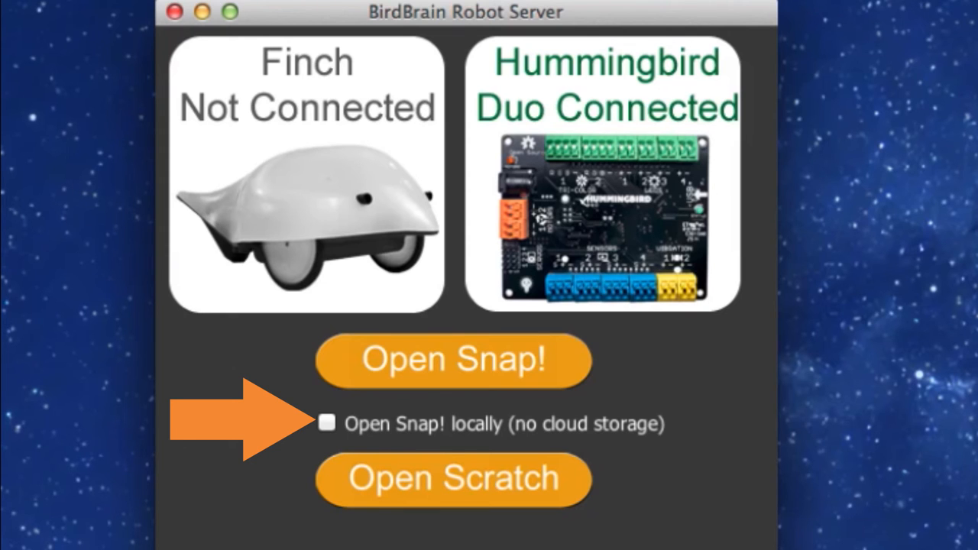
left_click(453, 359)
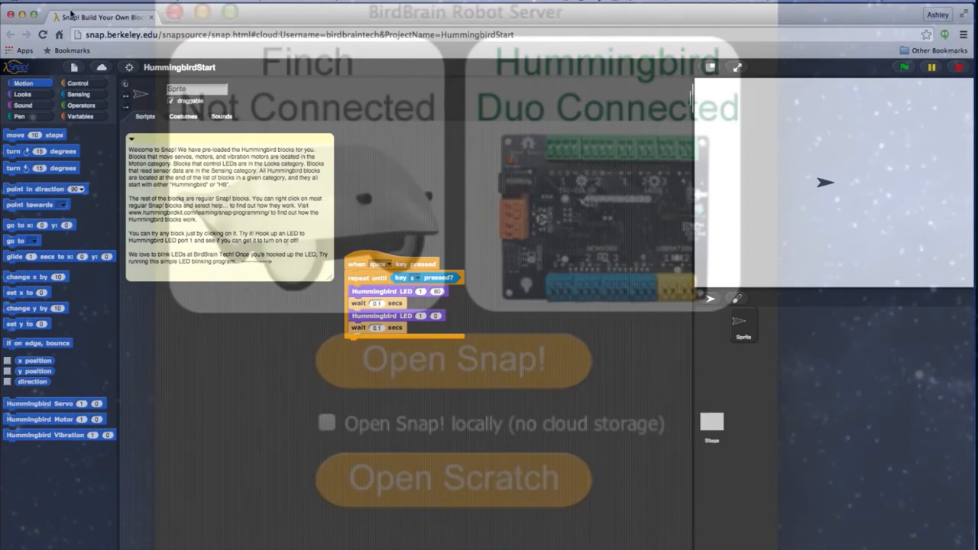
left_click(453, 360)
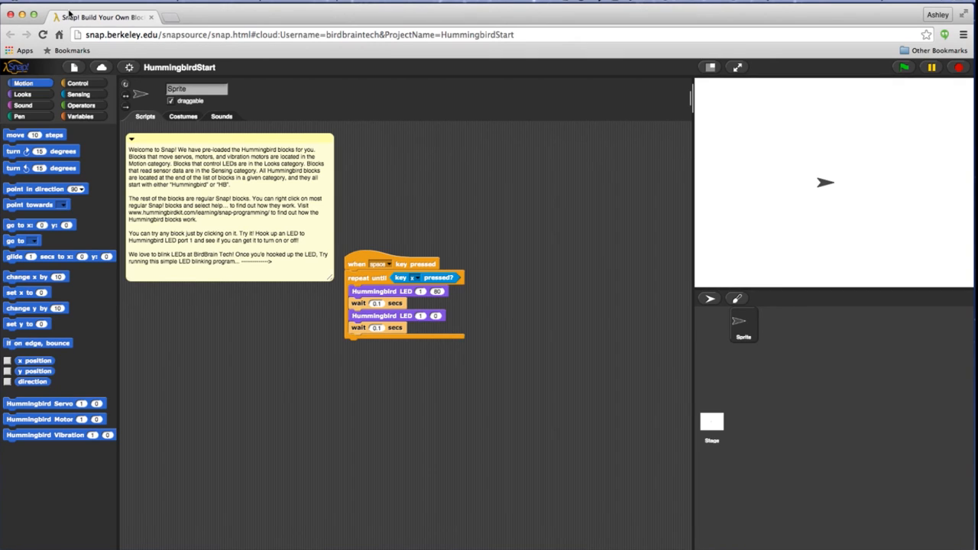